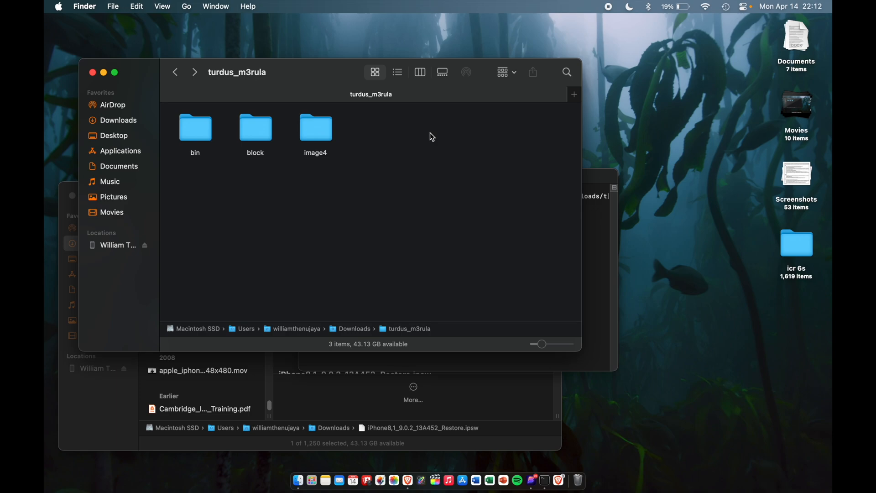
double_click(254, 128)
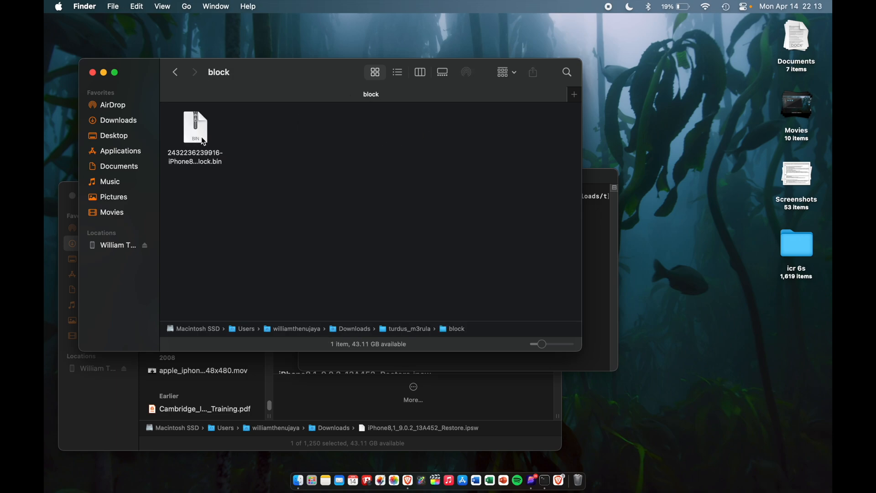
left_click(175, 71)
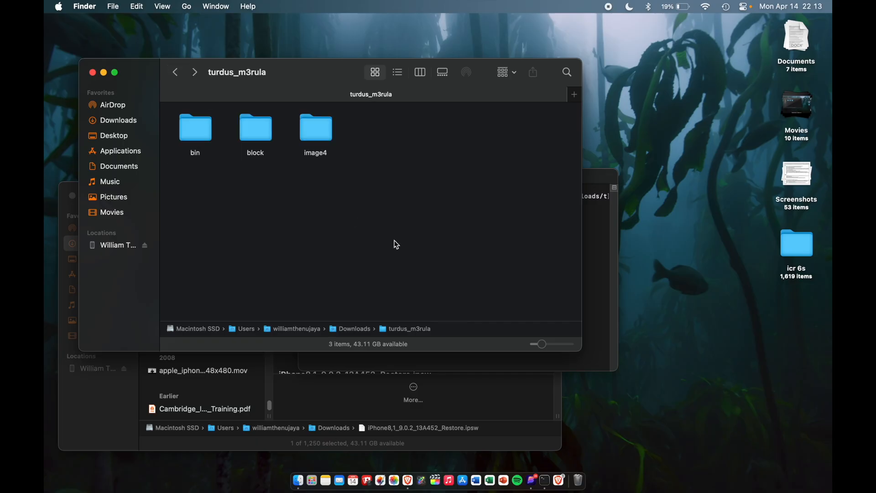